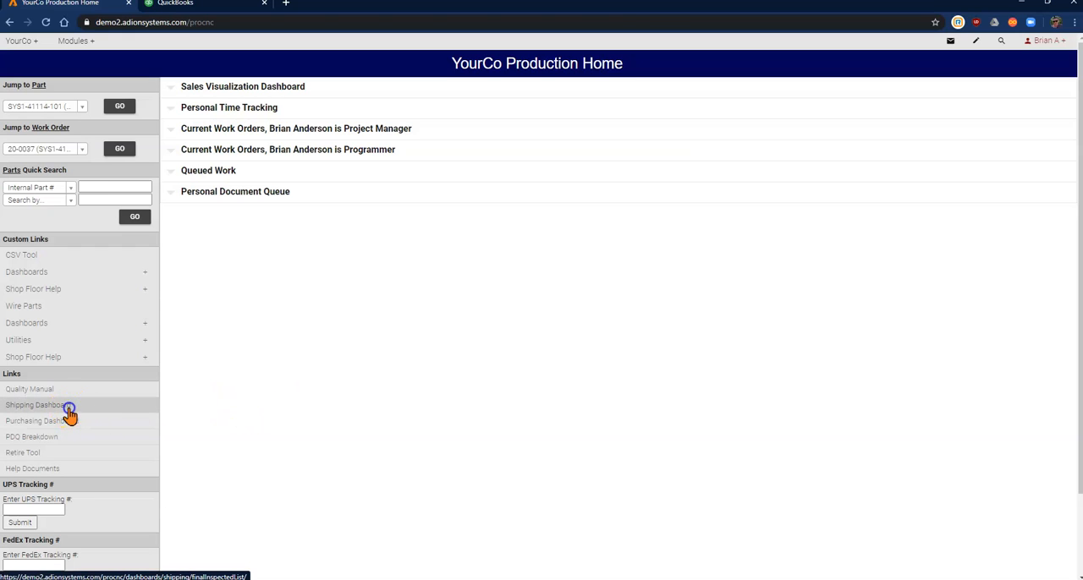
# - From the Shipping Dashboard's Final Inspected list, open work order 20-0037
pyautogui.click(38, 405)
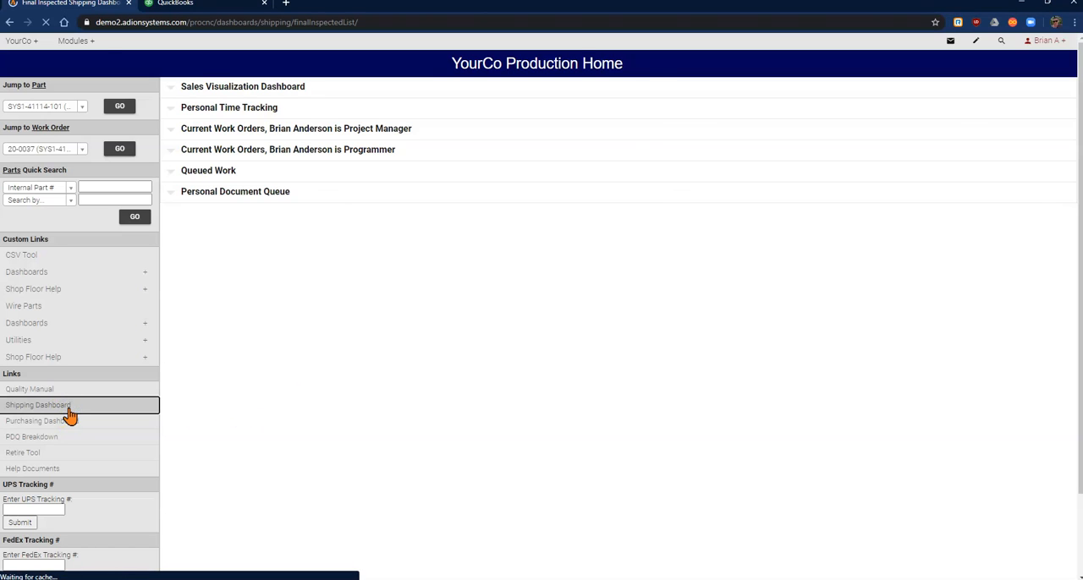
pyautogui.click(37, 405)
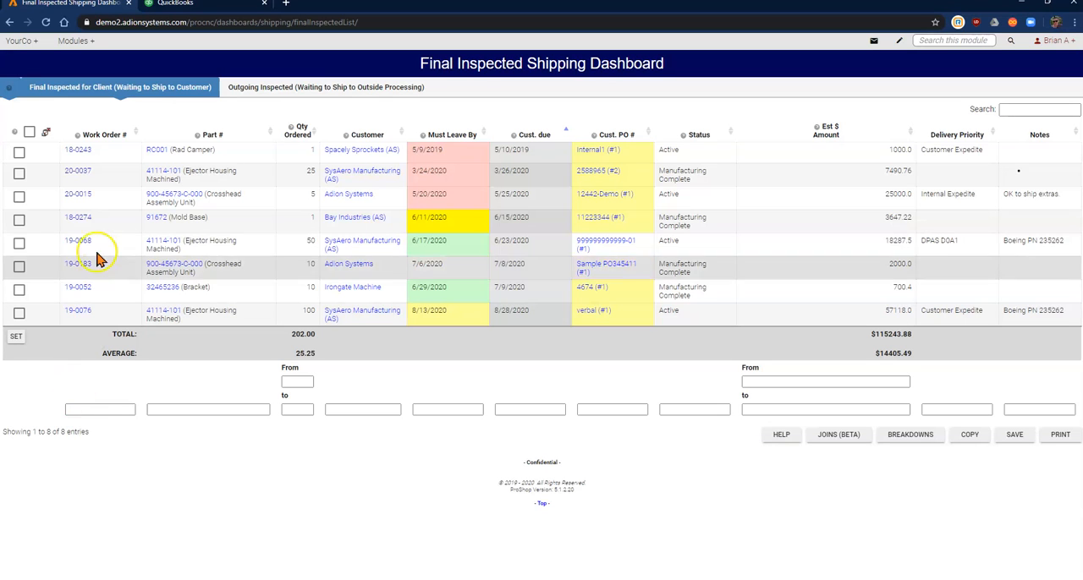
pyautogui.click(78, 170)
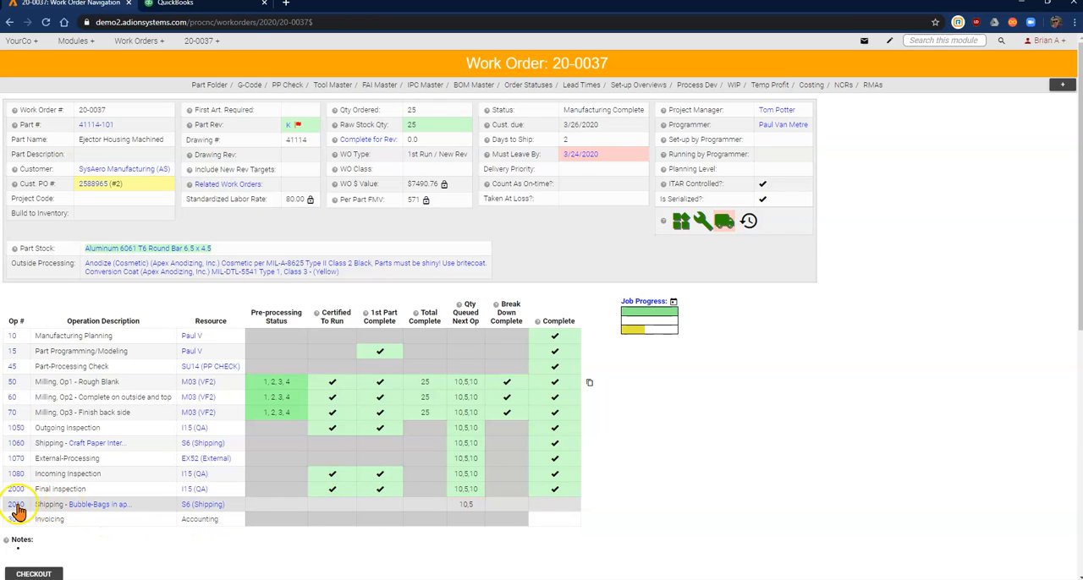
# - Check out shipping Op 2010, mark it Complete past the quantity warning, and save
pyautogui.click(16, 504)
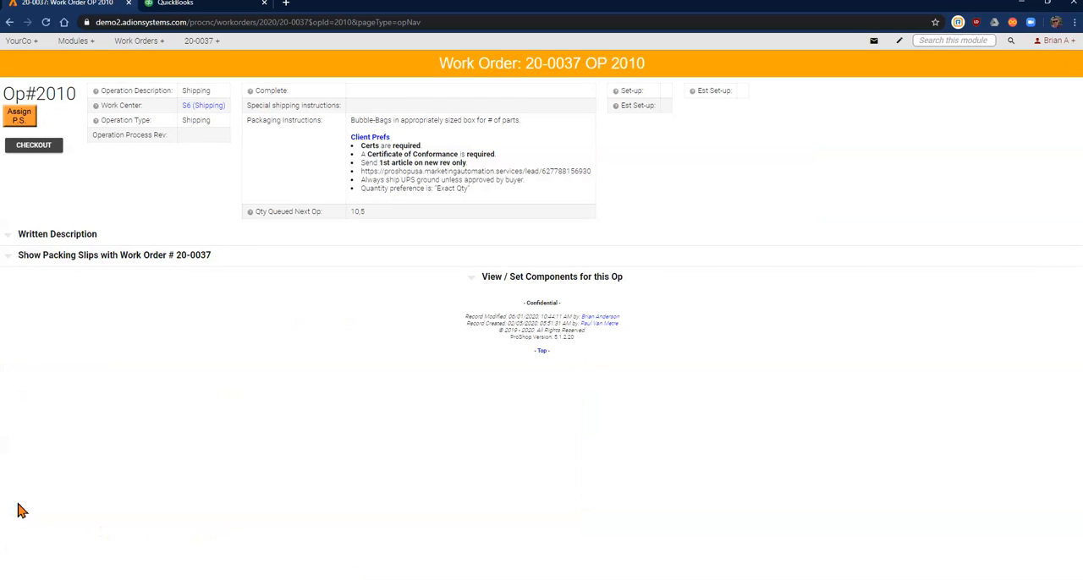
pyautogui.click(33, 145)
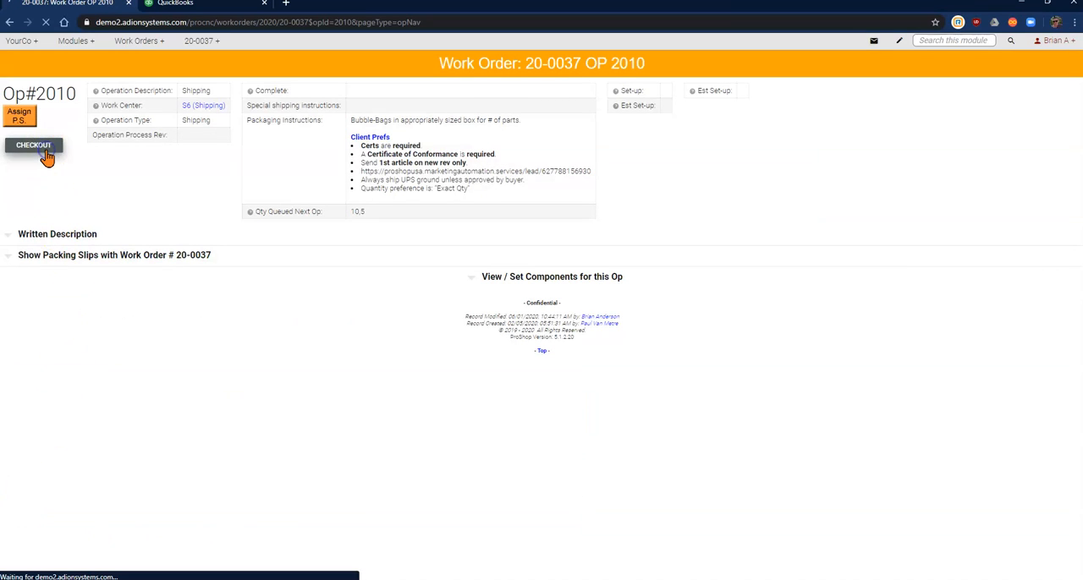
pyautogui.click(34, 145)
pyautogui.write(',10')
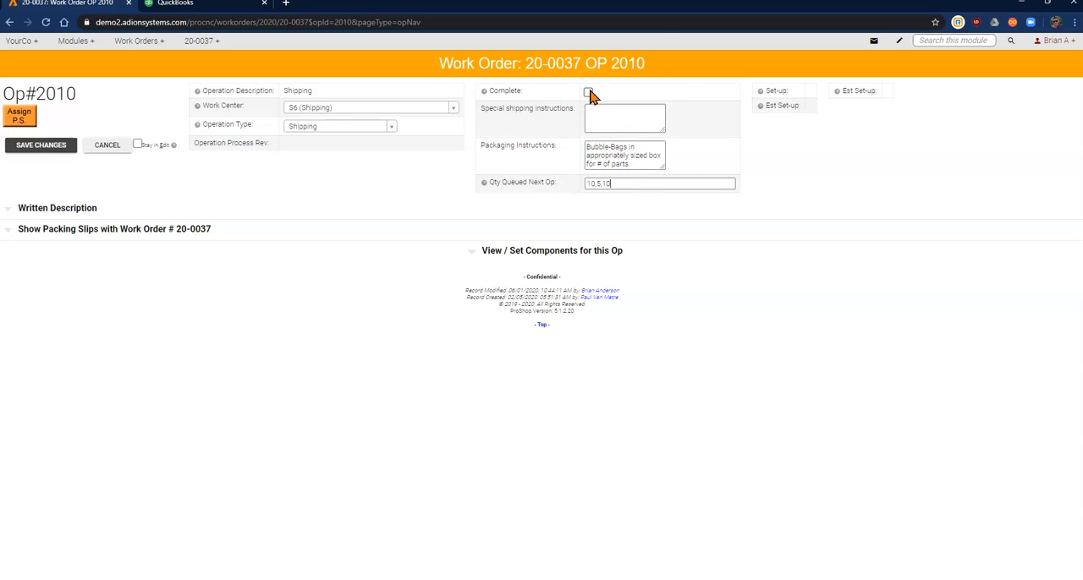
pyautogui.click(591, 91)
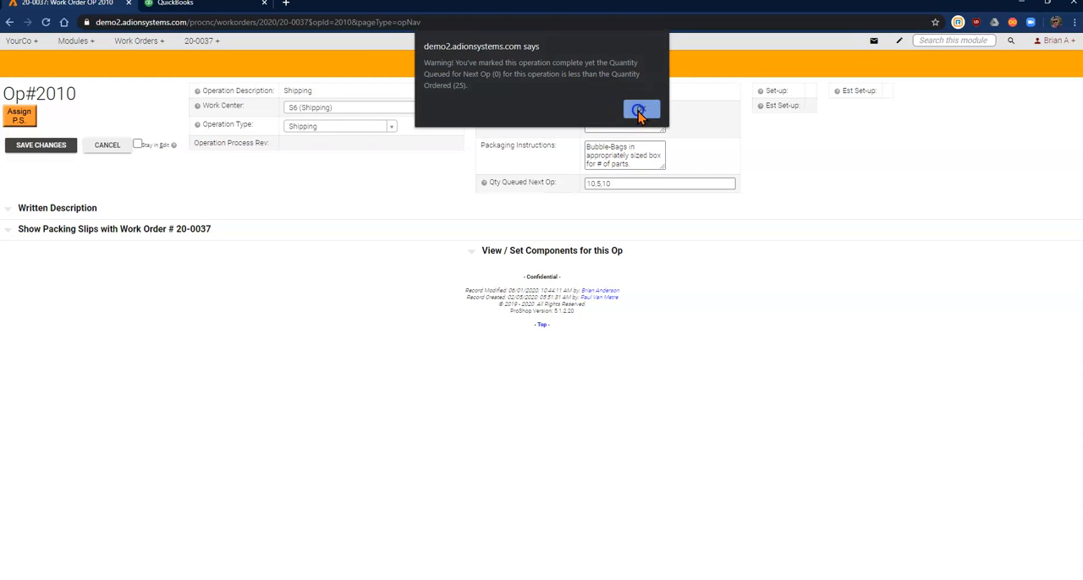
pyautogui.click(640, 110)
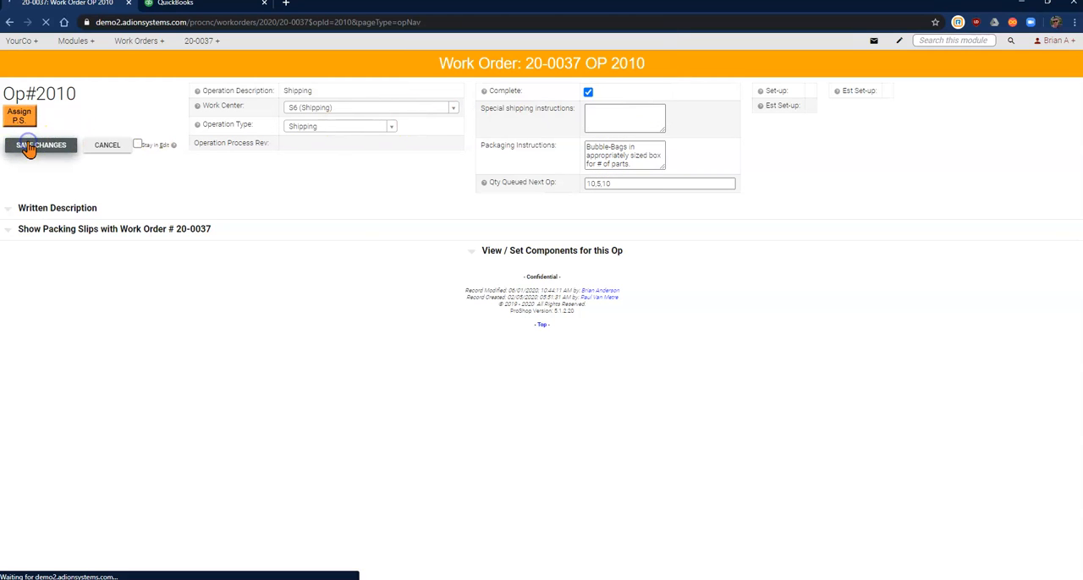
pyautogui.click(39, 145)
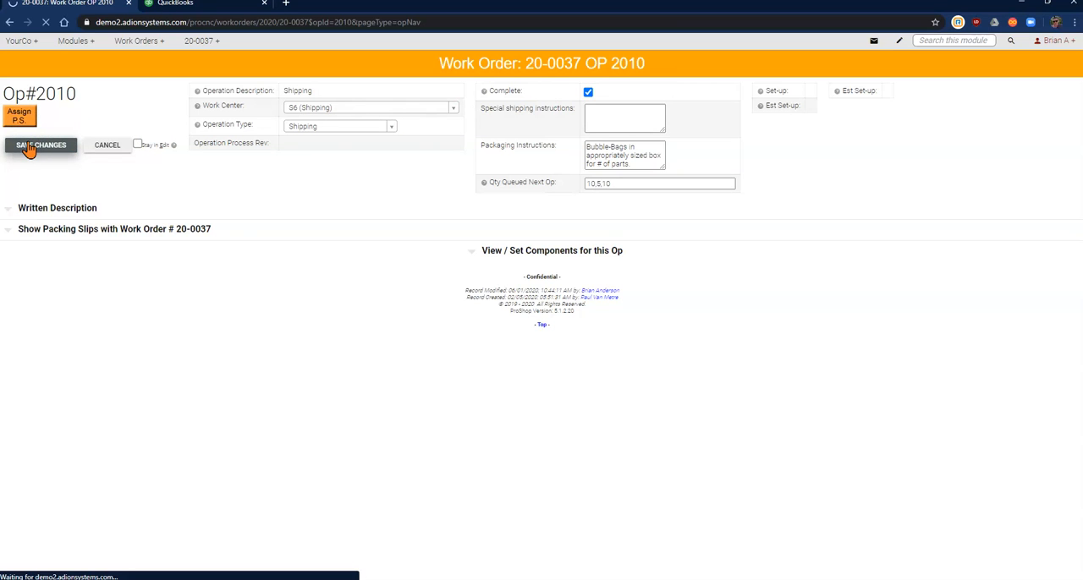
pyautogui.click(40, 145)
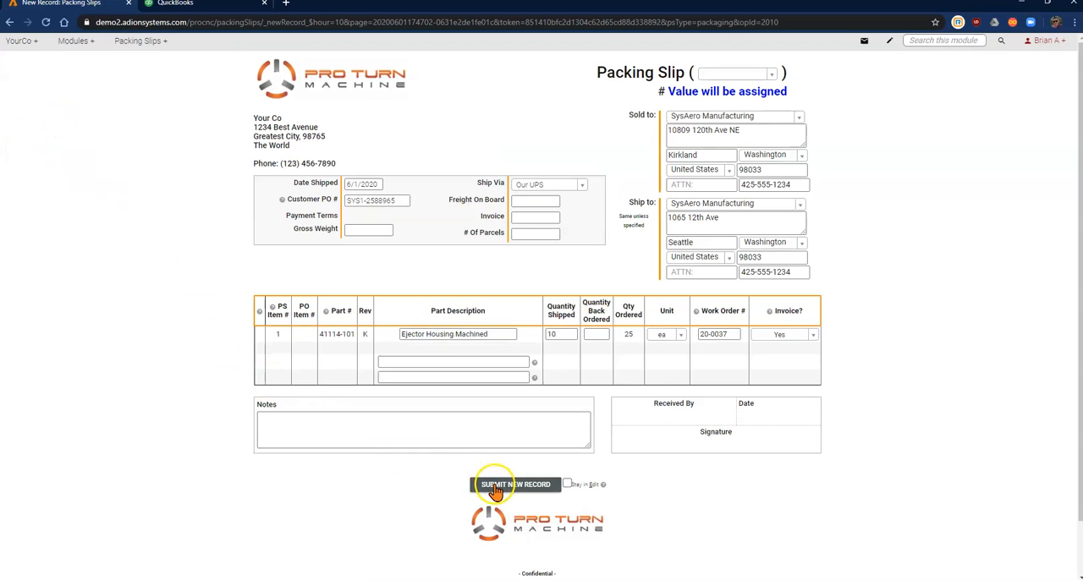
# - Submit packing slip 200601-01 for ten Ejector Housings, then go to Production home
pyautogui.click(515, 484)
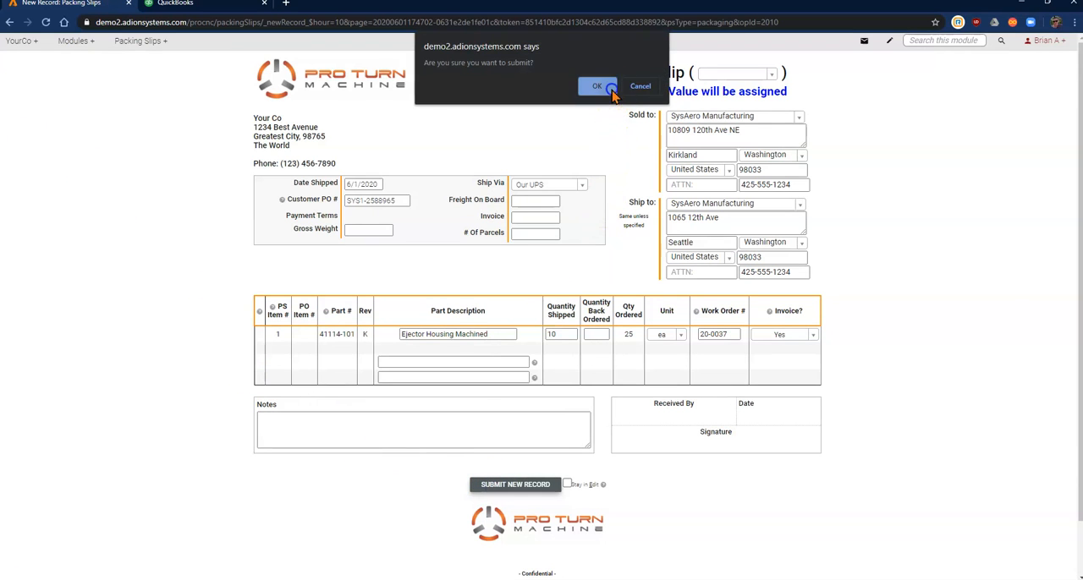
pyautogui.click(597, 86)
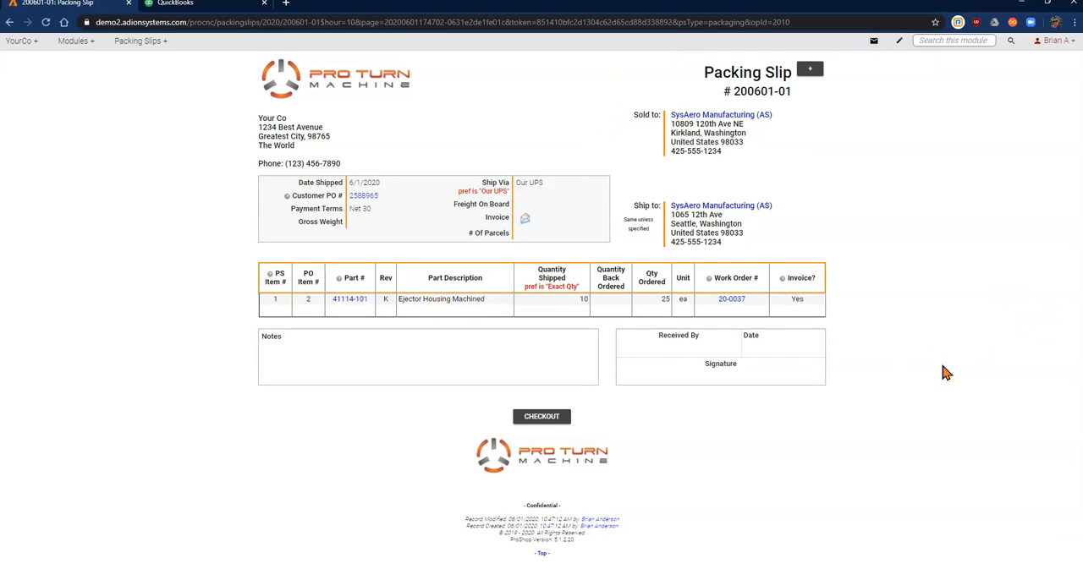
pyautogui.click(19, 41)
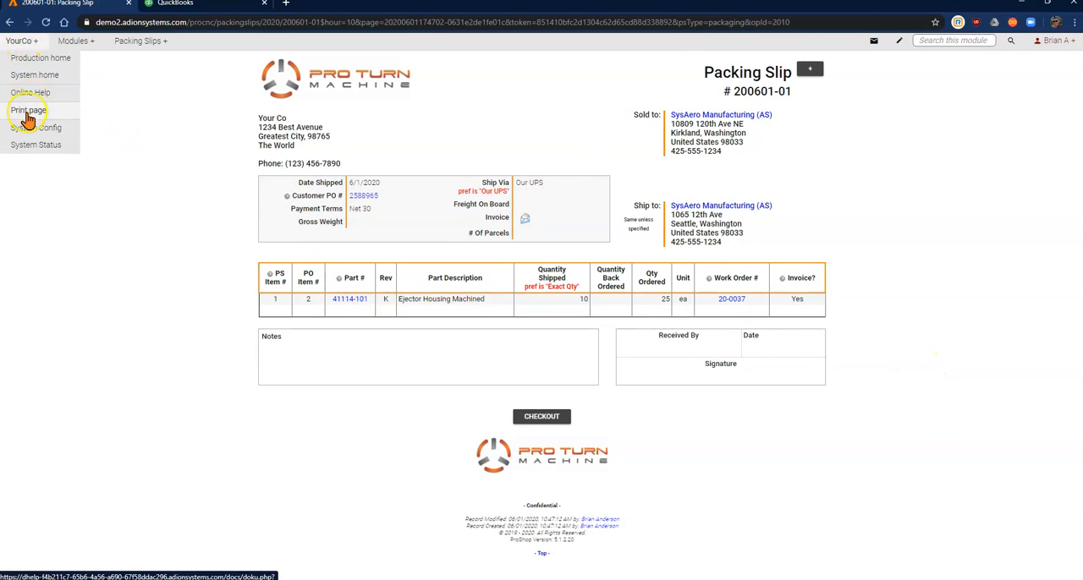
pyautogui.click(28, 110)
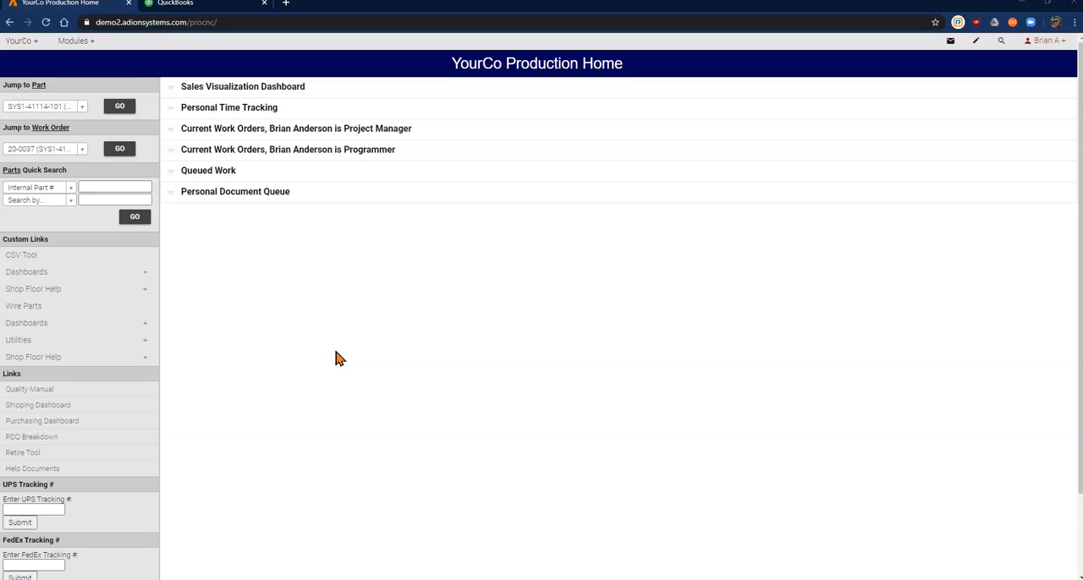
# - Open packing slip 200601-01 from the Packing Slips list sorted by number descending
pyautogui.click(75, 40)
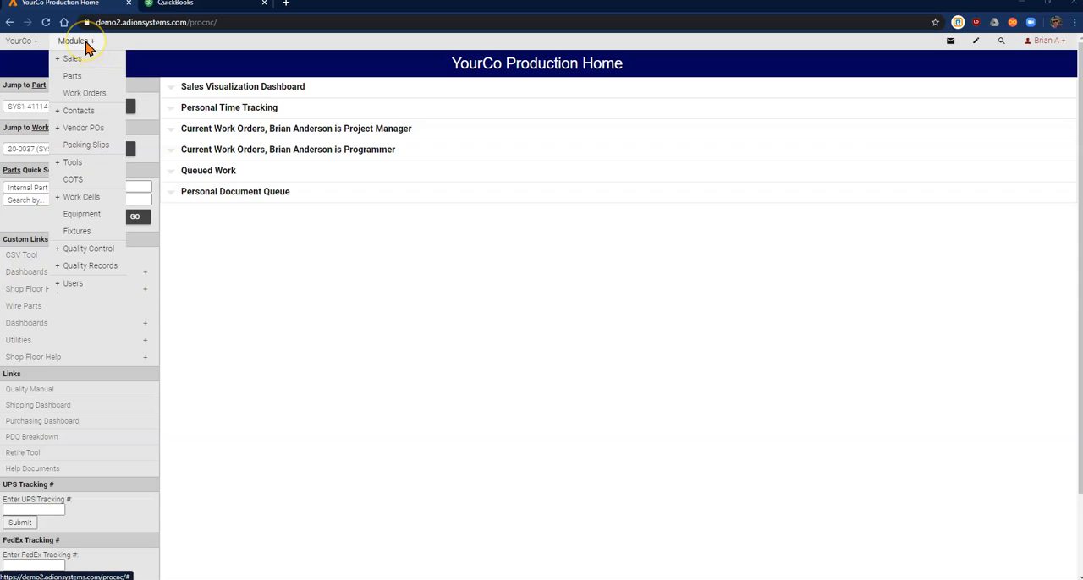
pyautogui.click(85, 144)
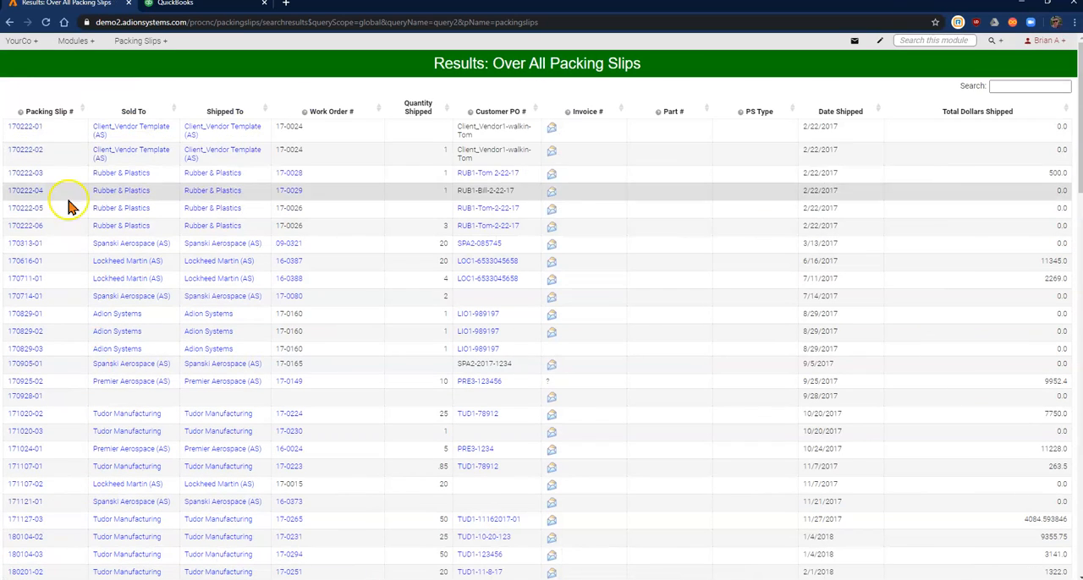
pyautogui.click(46, 110)
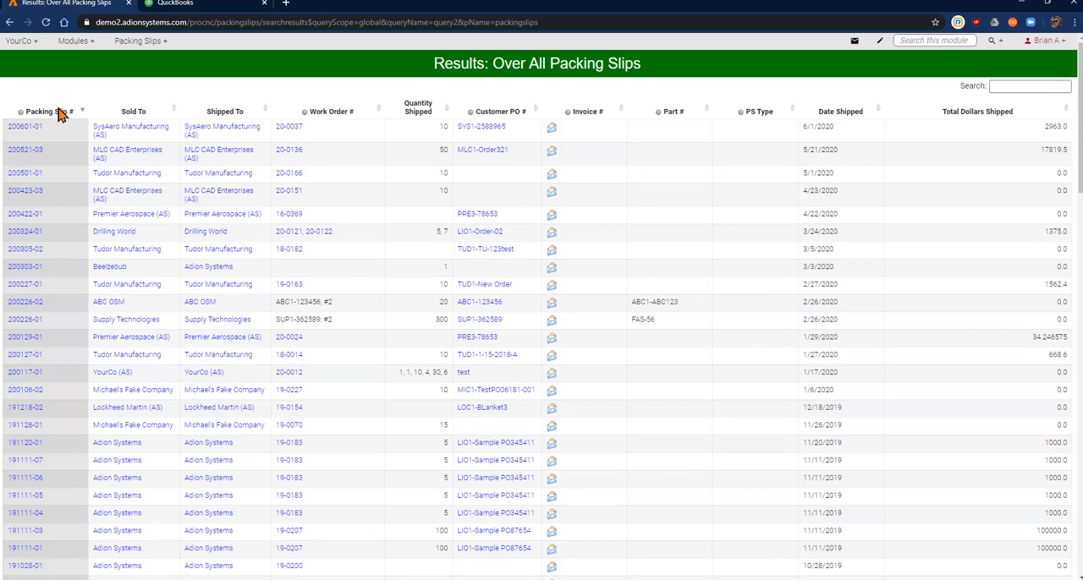
pyautogui.click(26, 126)
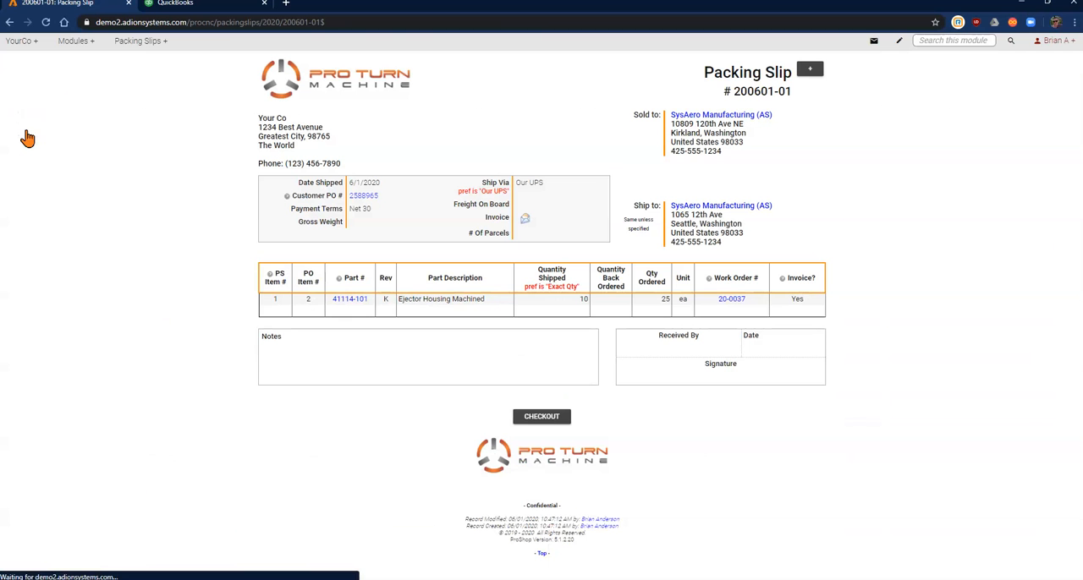
pyautogui.moveTo(119, 262)
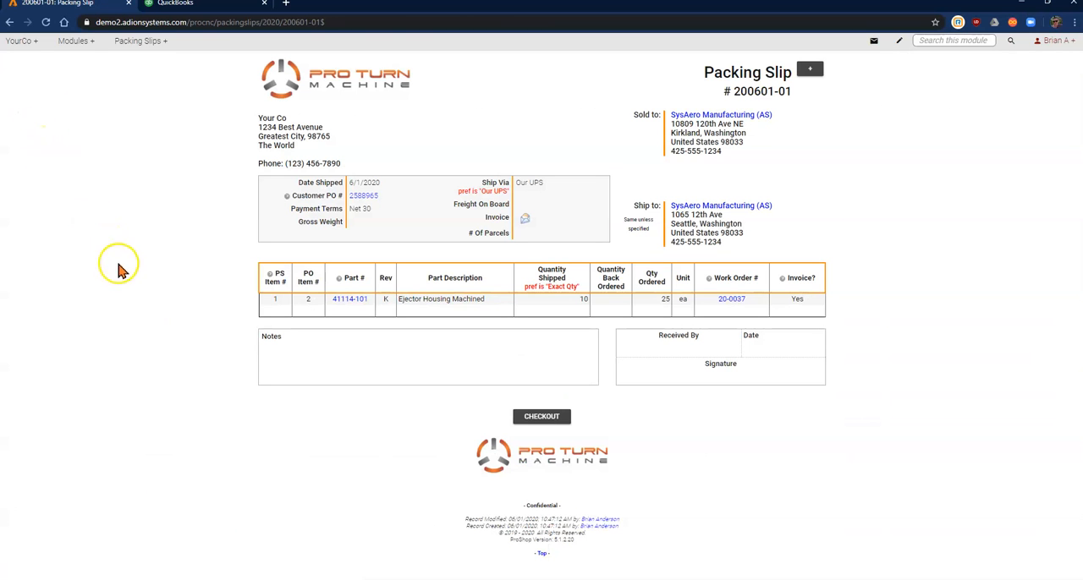
pyautogui.moveTo(138, 308)
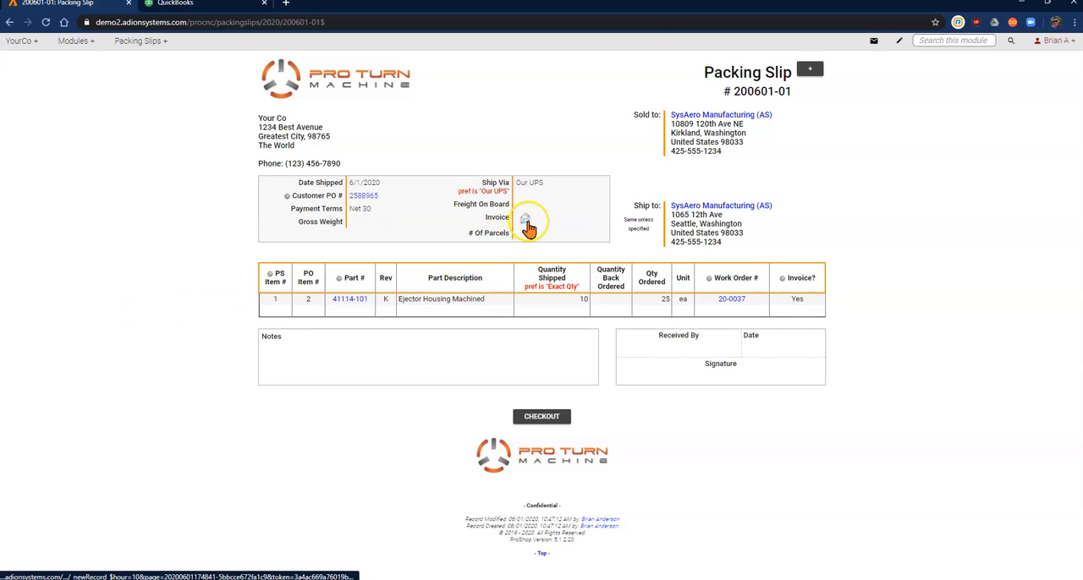
# - Start an invoice from packing slip 200601-01, acknowledging the special invoicing instructions
pyautogui.click(525, 219)
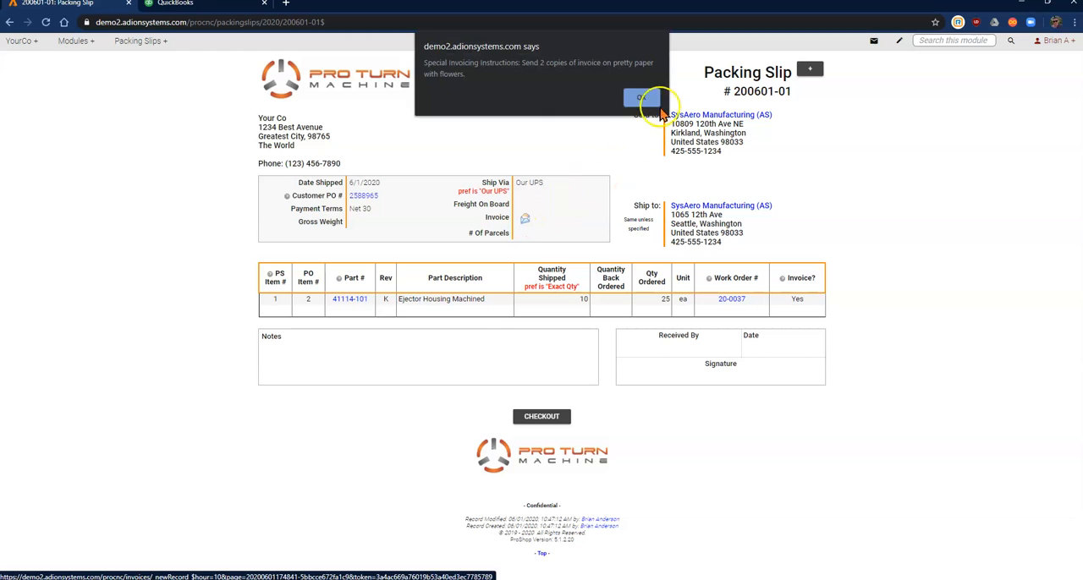
pyautogui.click(642, 96)
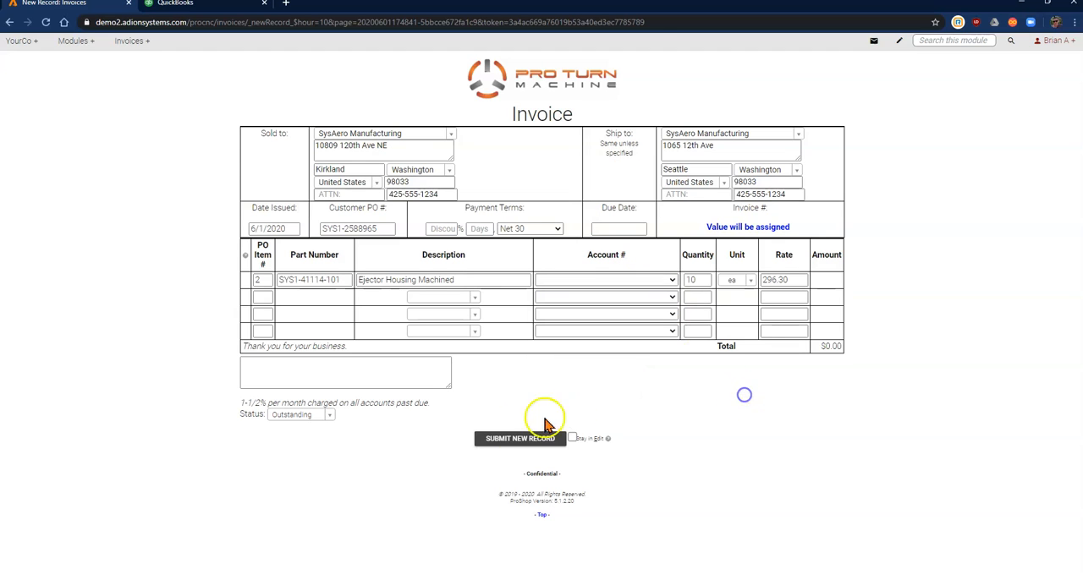
# - Submit invoice 200601001 for $2,963.00 and open the part 41114-101 record
pyautogui.click(520, 439)
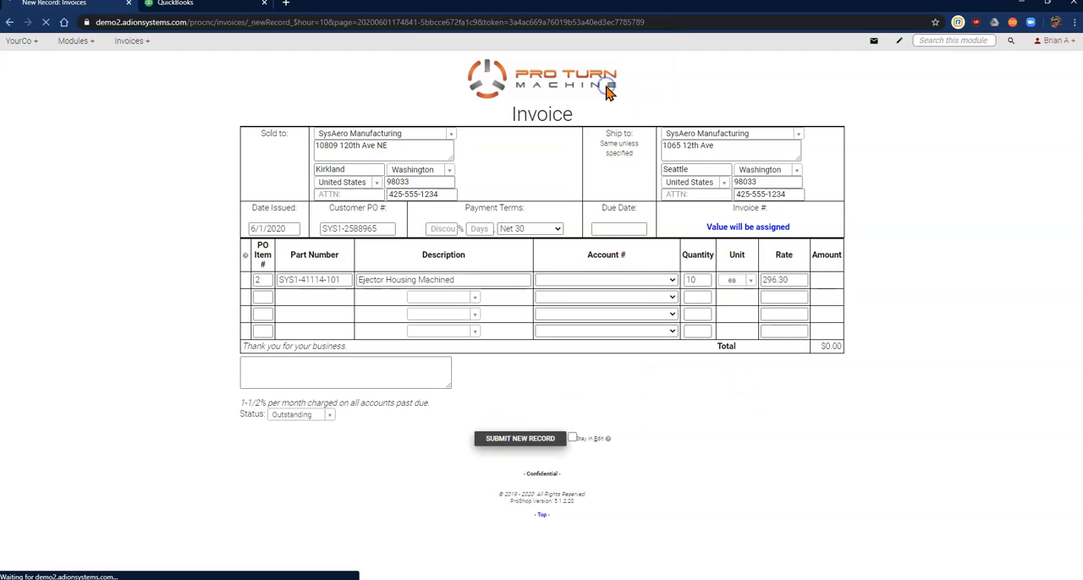
pyautogui.click(520, 438)
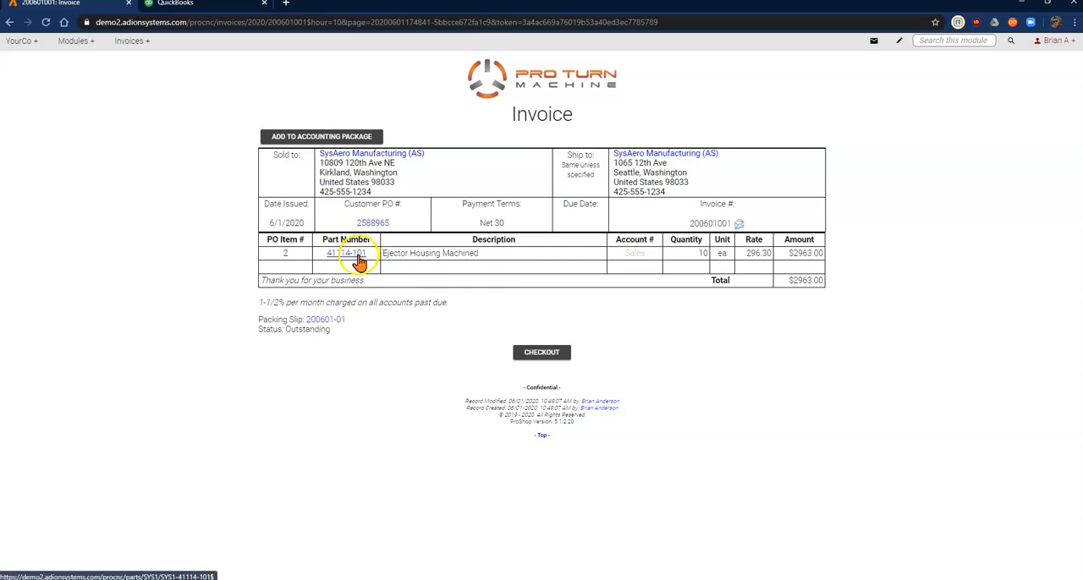
pyautogui.click(342, 253)
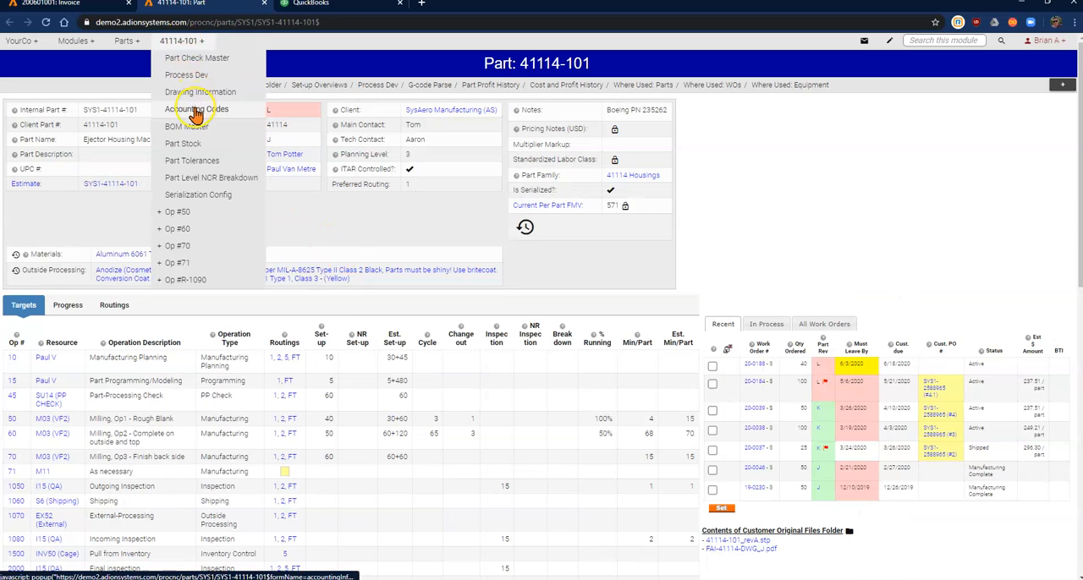
# - View part 41114-101's accounting codes, leave without saving, and close the part page
pyautogui.click(197, 108)
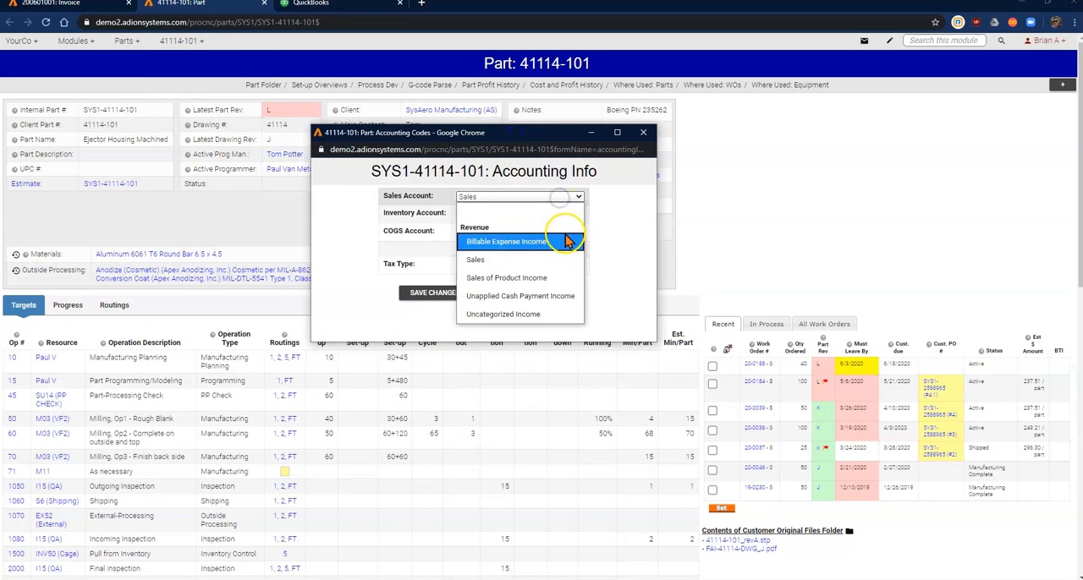
pyautogui.moveTo(554, 314)
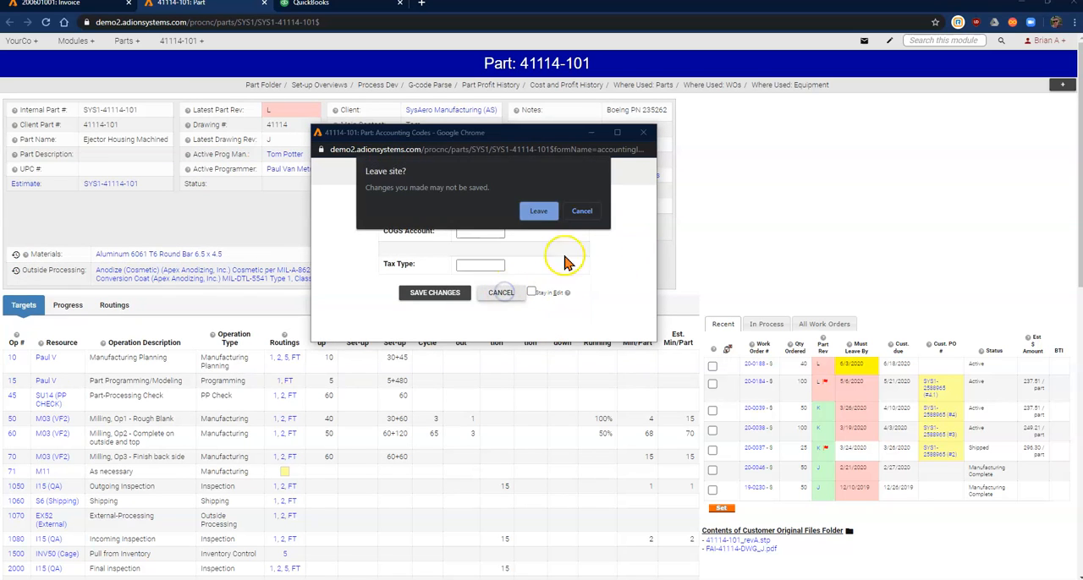
pyautogui.click(538, 210)
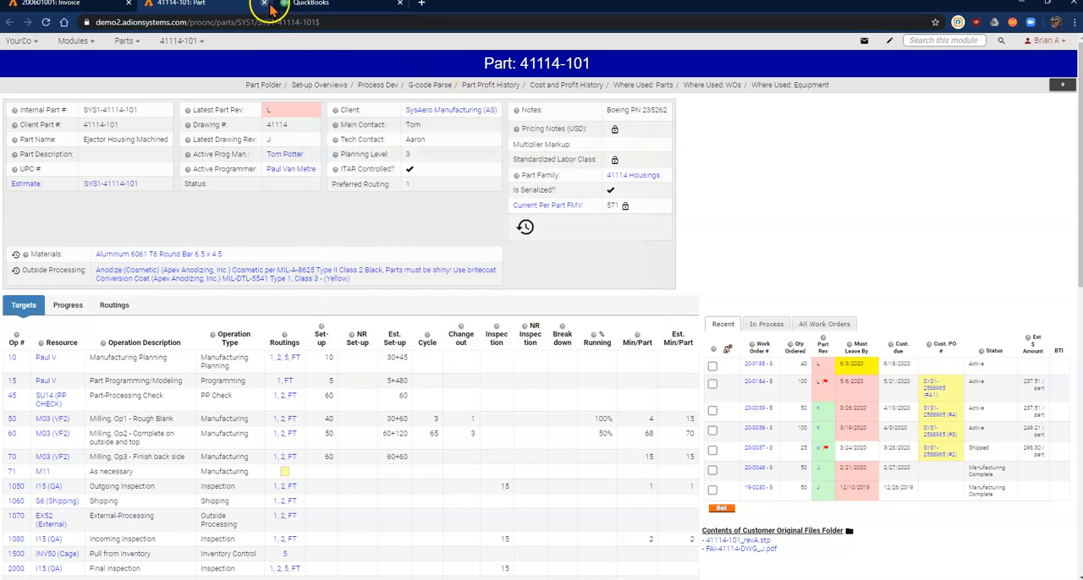
pyautogui.click(67, 4)
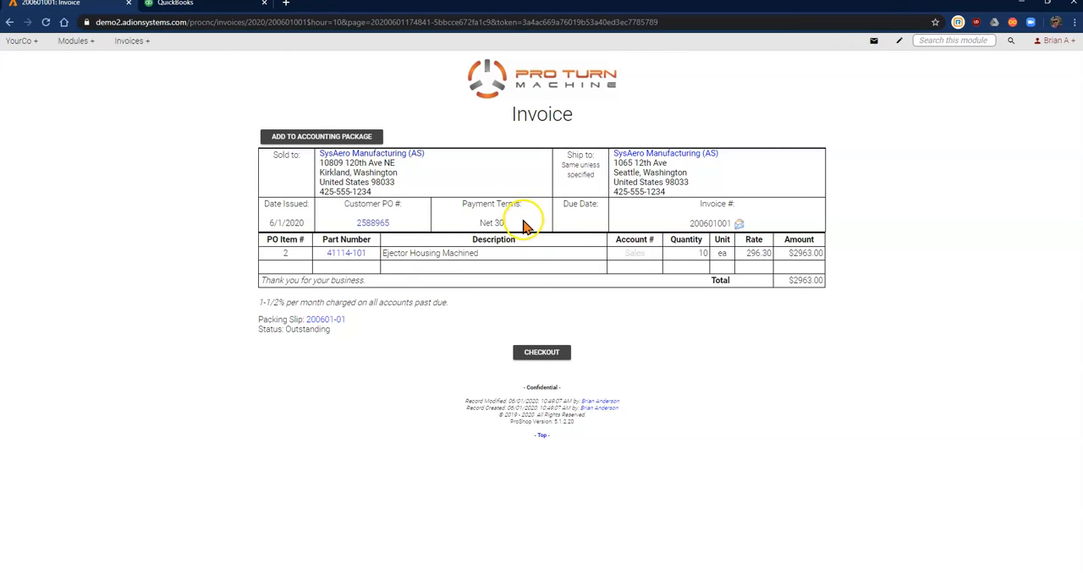
pyautogui.moveTo(372, 222)
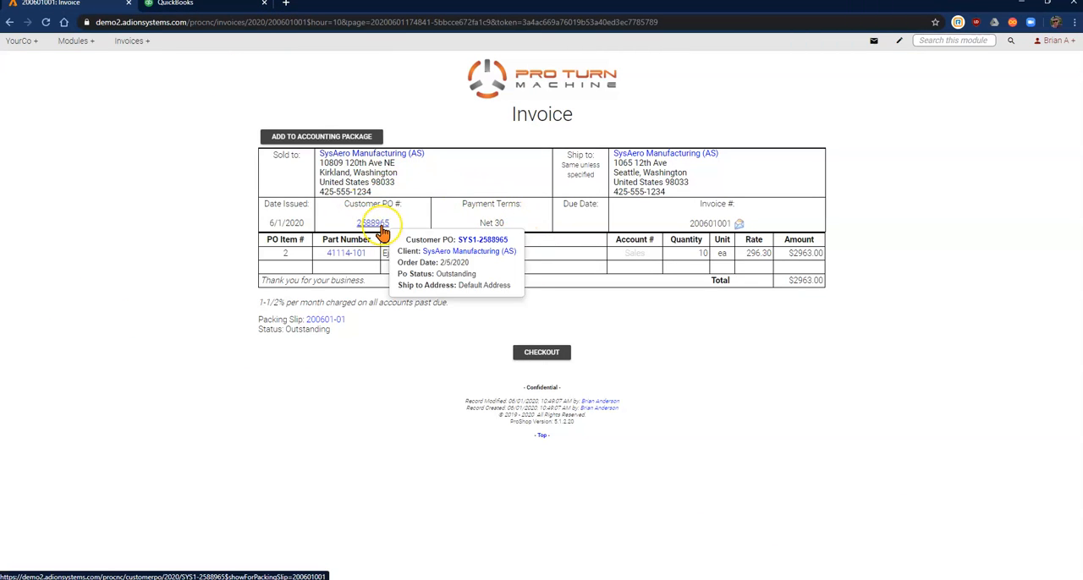
pyautogui.click(374, 223)
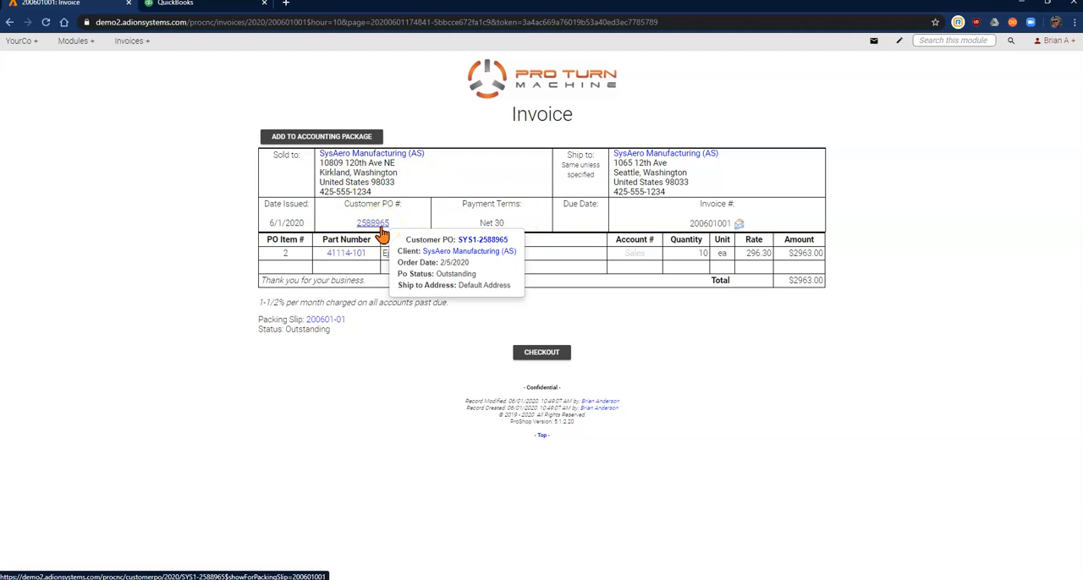
pyautogui.click(372, 223)
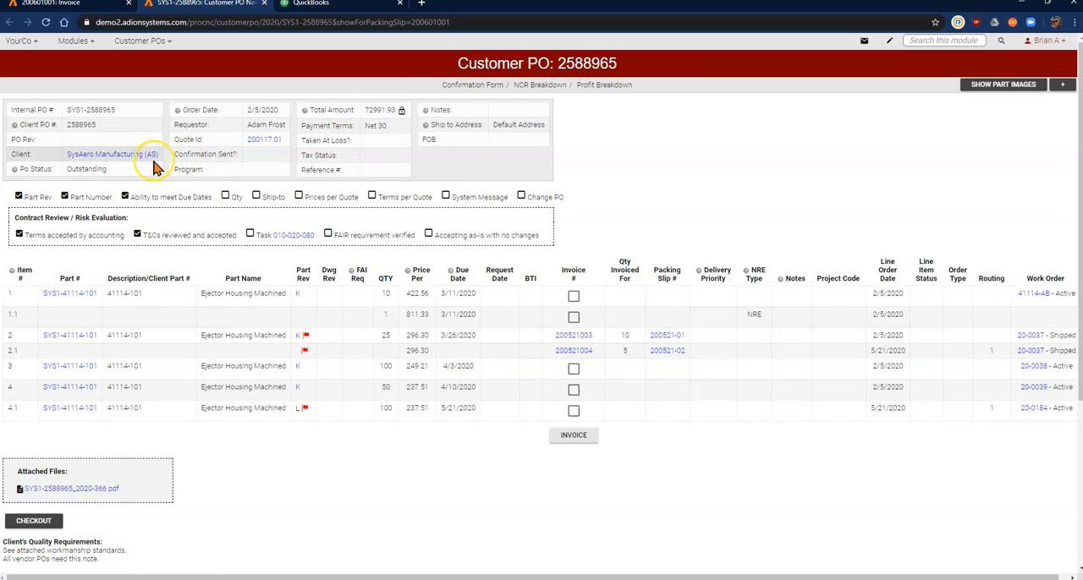
pyautogui.moveTo(155, 165)
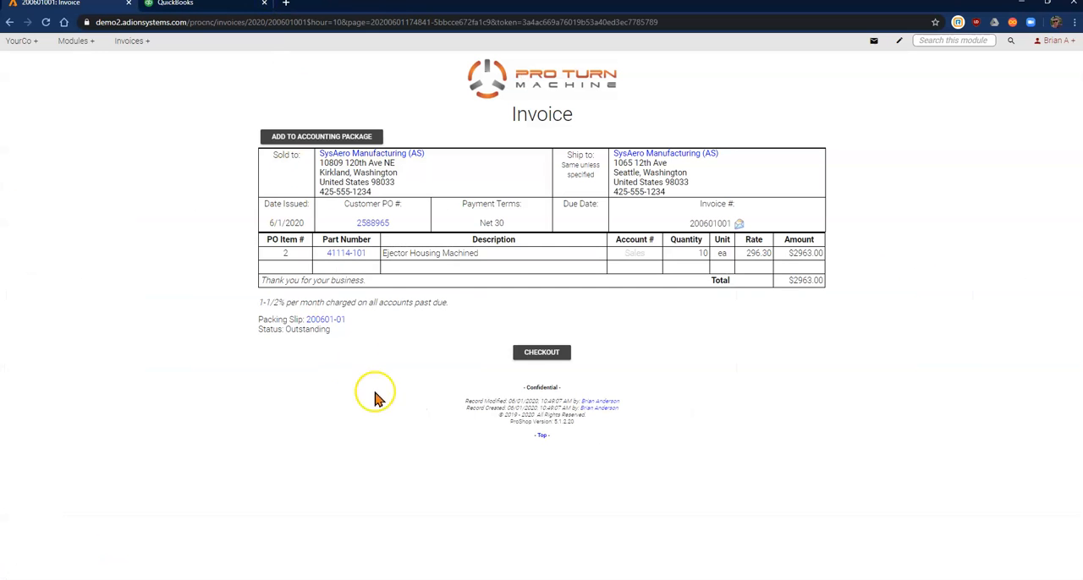
pyautogui.moveTo(381, 403)
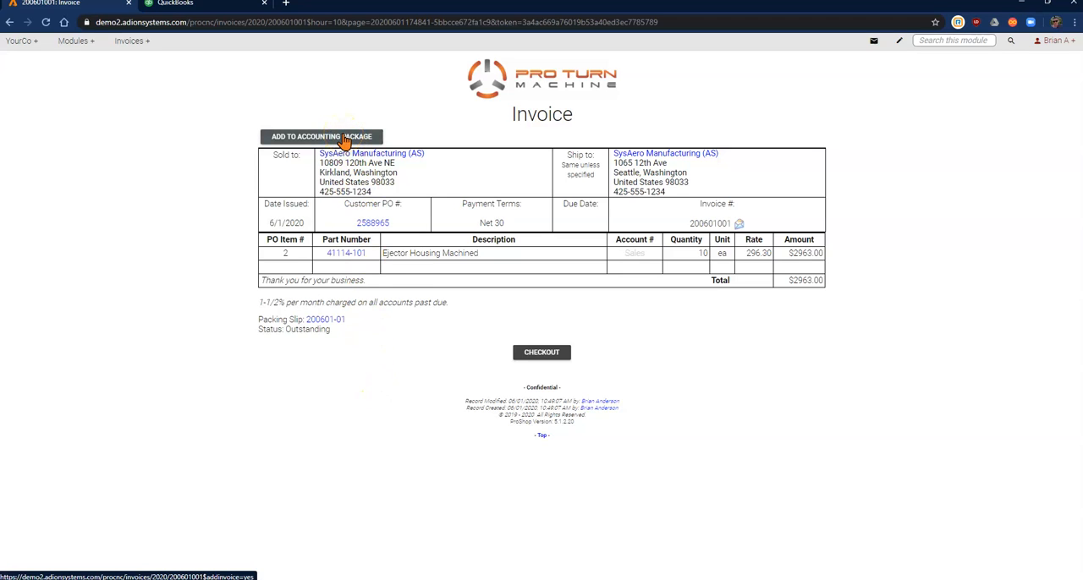
# - Add invoice 200601001 to the accounting package and check its Outstanding status
pyautogui.click(321, 136)
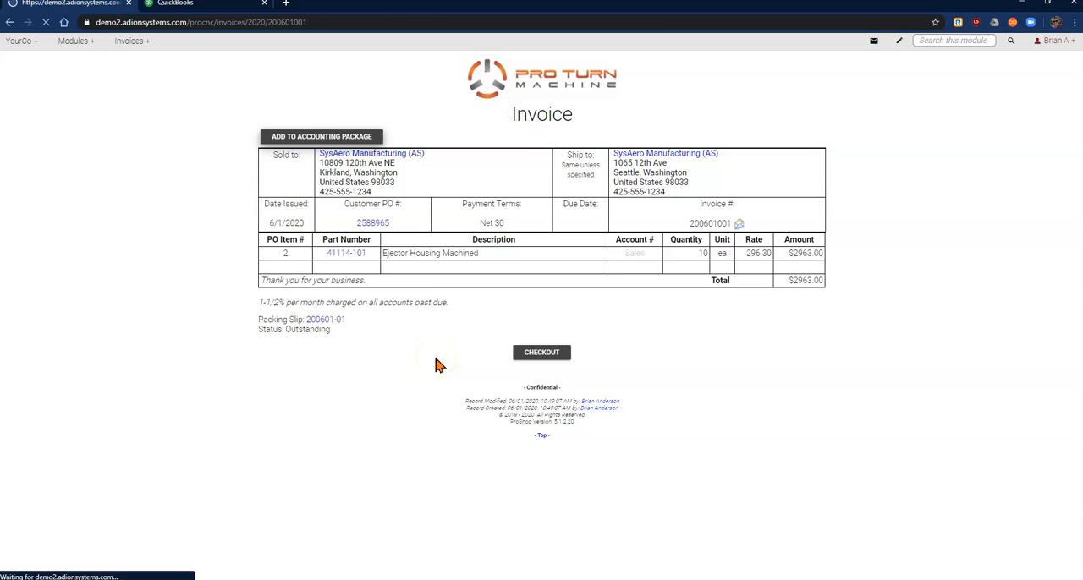
pyautogui.click(322, 136)
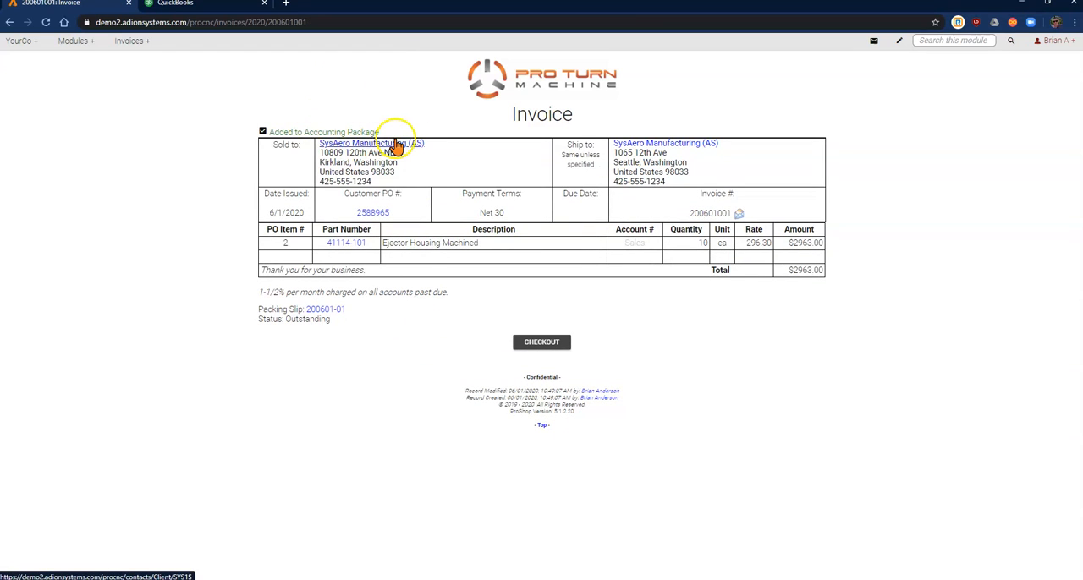
pyautogui.doubleClick(318, 320)
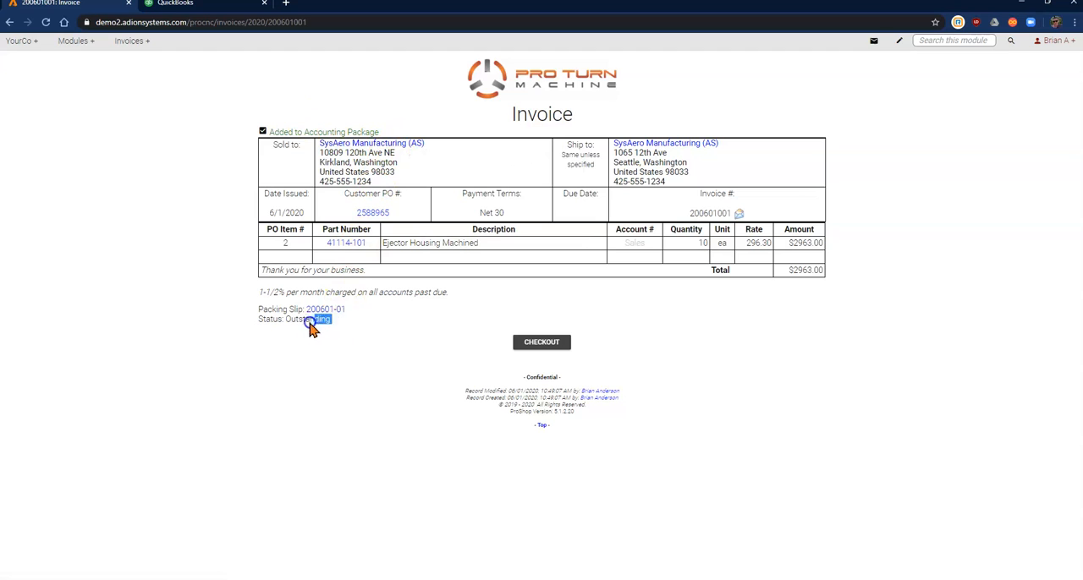
pyautogui.doubleClick(307, 319)
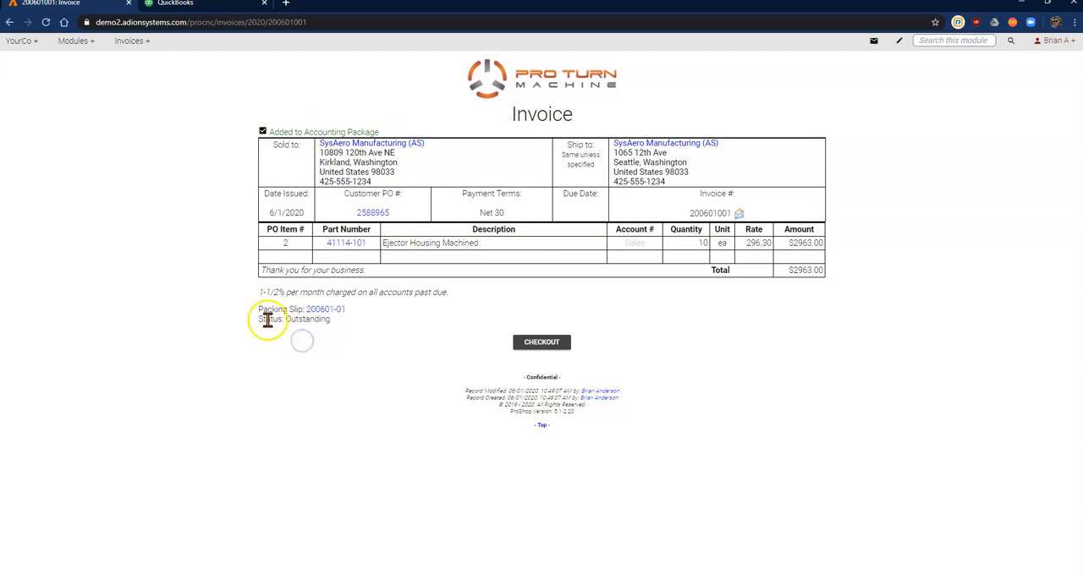
pyautogui.click(203, 4)
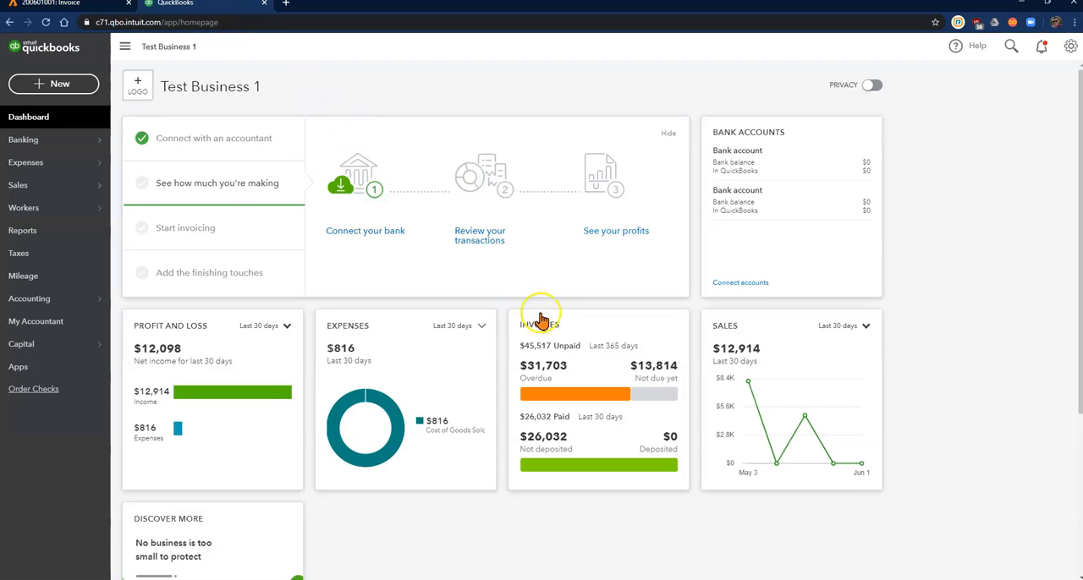
# - Open invoice 200601001 from the QuickBooks invoices list, review it, and close it
pyautogui.click(540, 326)
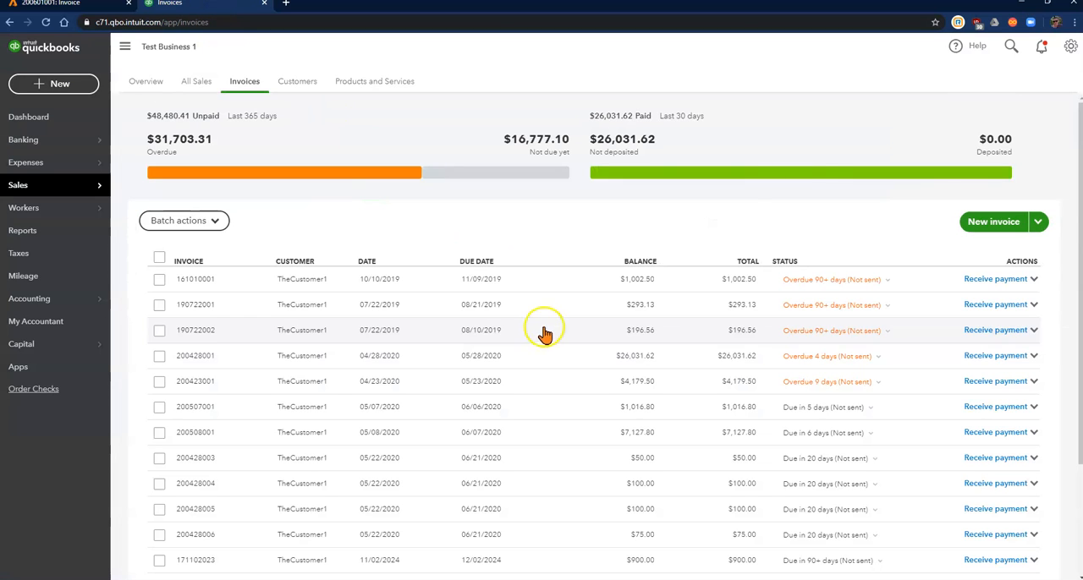
pyautogui.click(1011, 46)
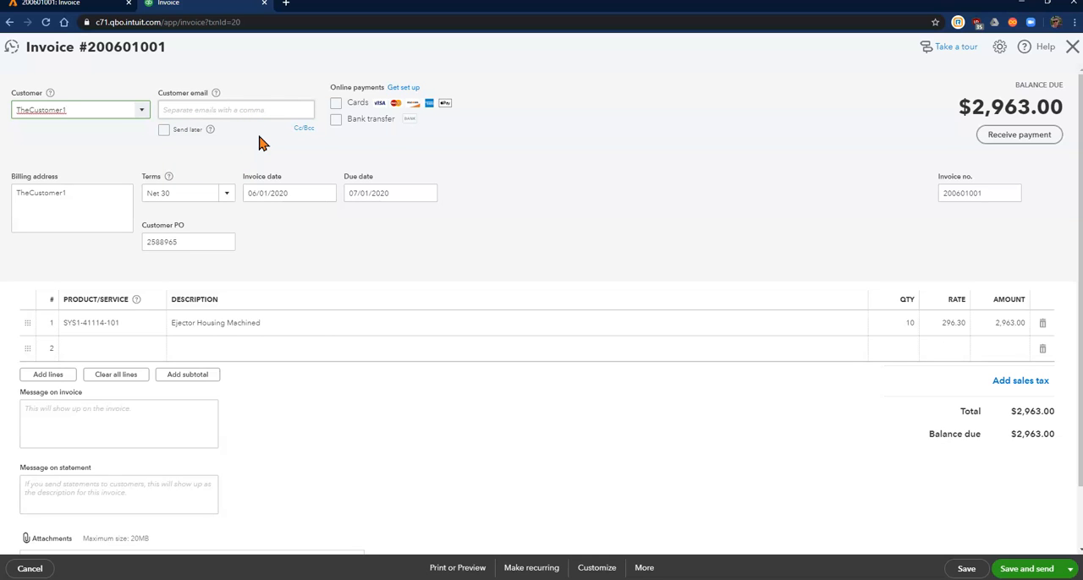
pyautogui.moveTo(573, 160)
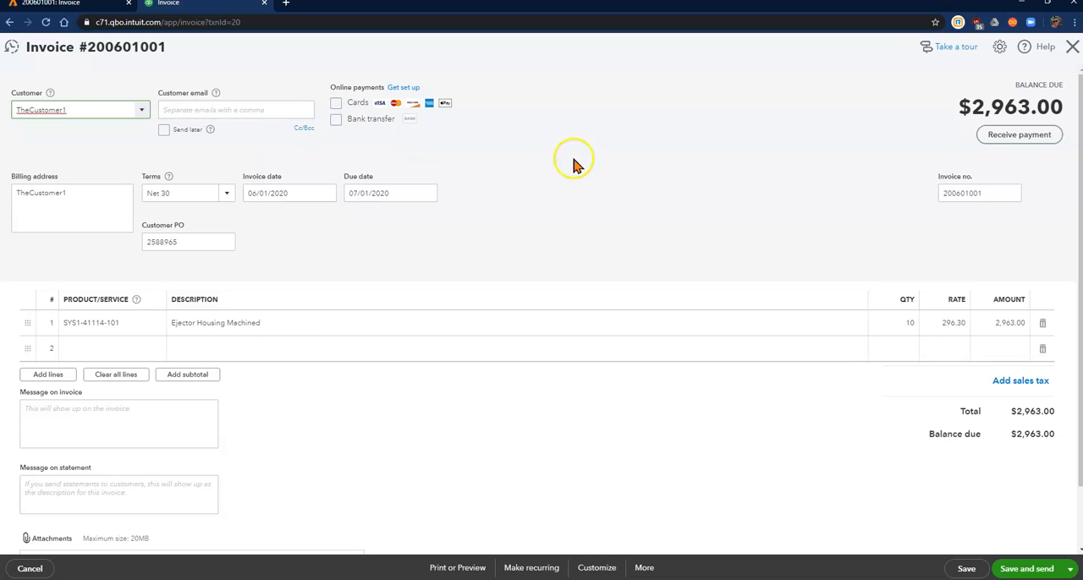
pyautogui.click(169, 3)
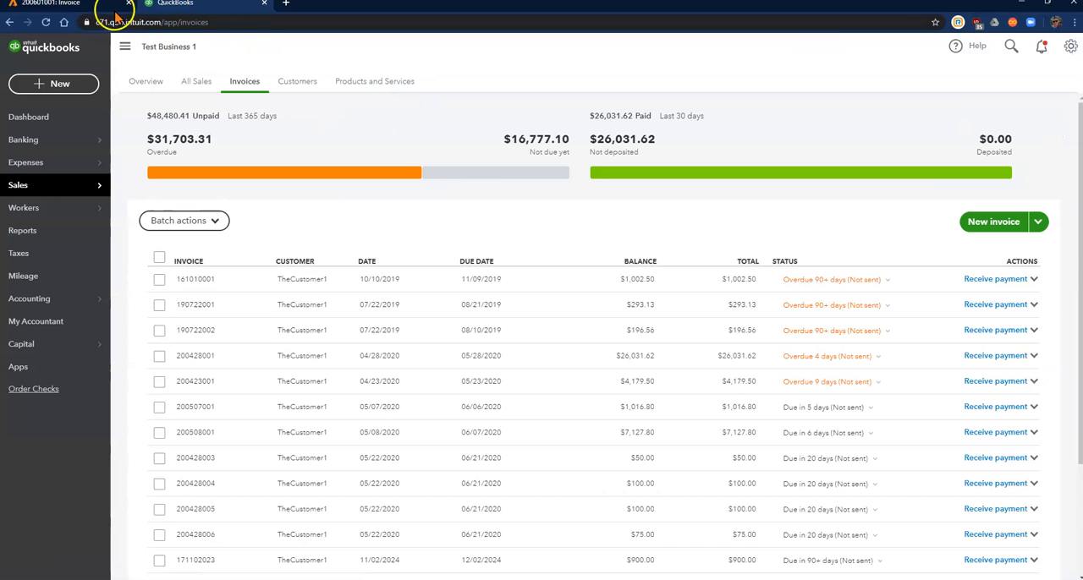
# - Check out invoice 200601001 in ProShop, set its status to Booked, and save
pyautogui.click(51, 3)
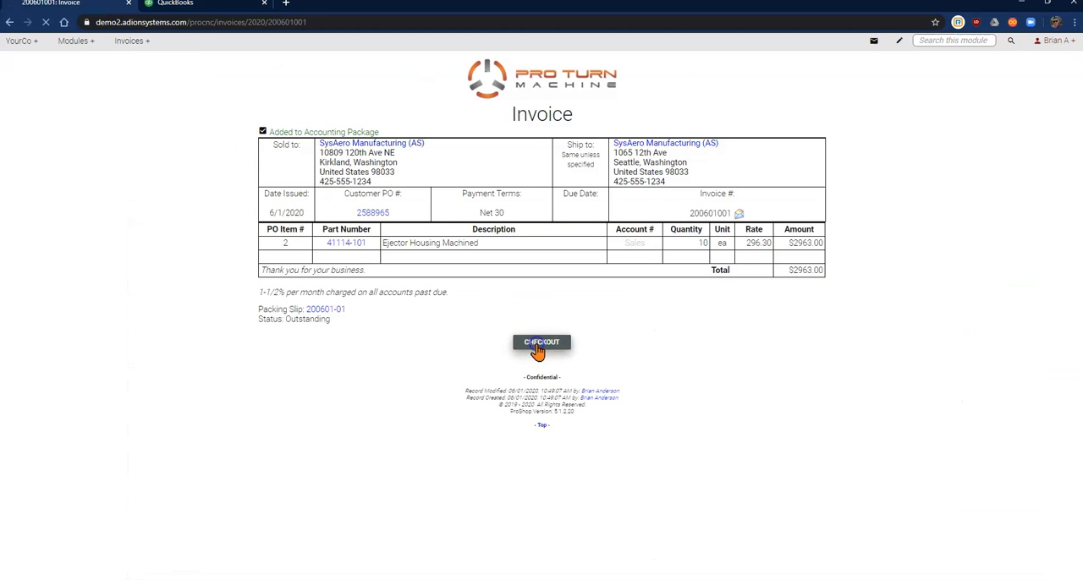
pyautogui.click(541, 341)
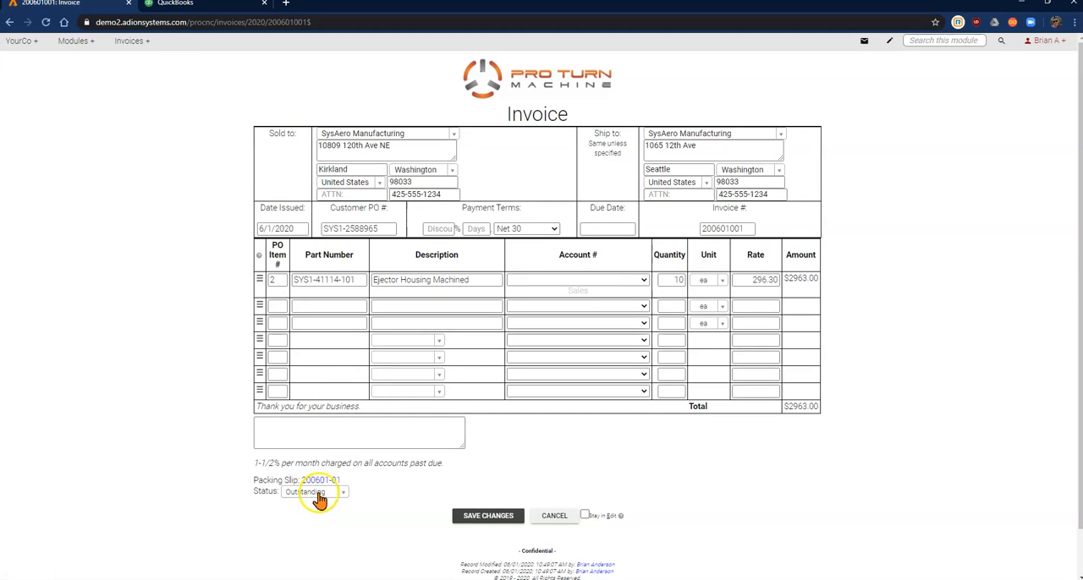
pyautogui.click(314, 492)
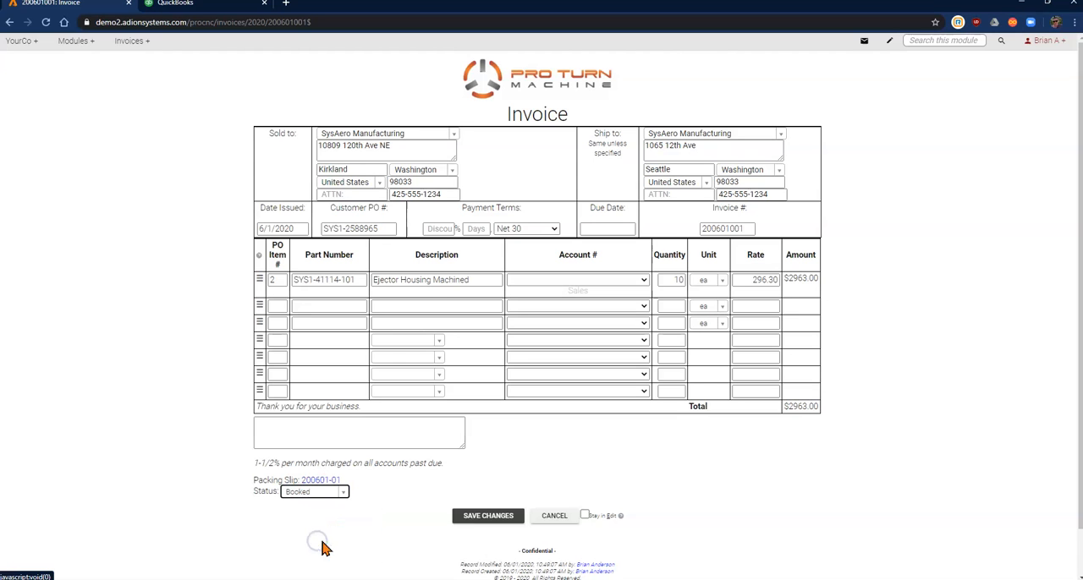
pyautogui.click(487, 515)
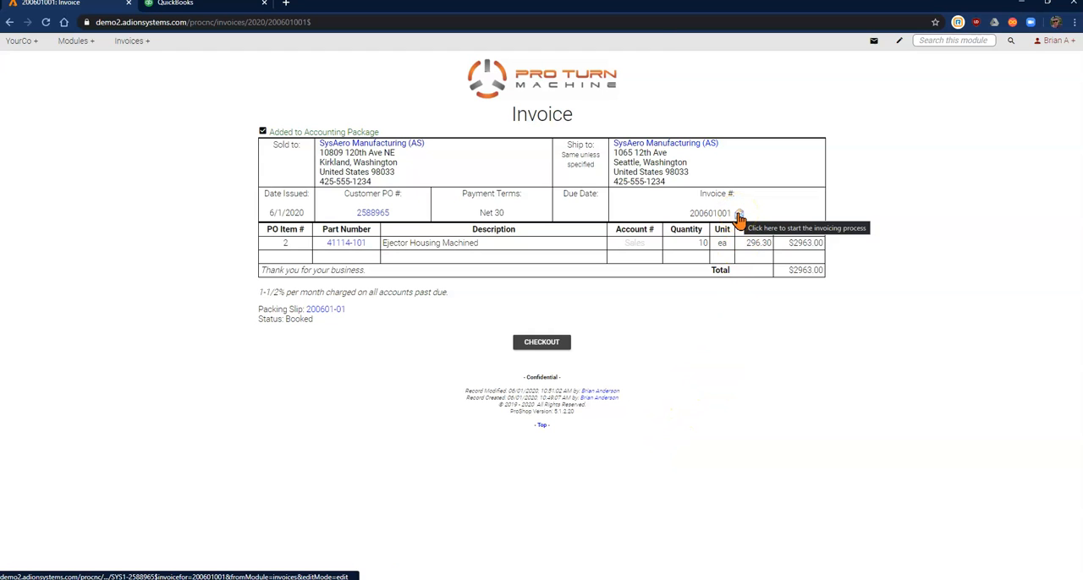
# - Invoice customer PO 2588965 with invoice 200601001 and mark work order 20-0037 complete
pyautogui.click(739, 213)
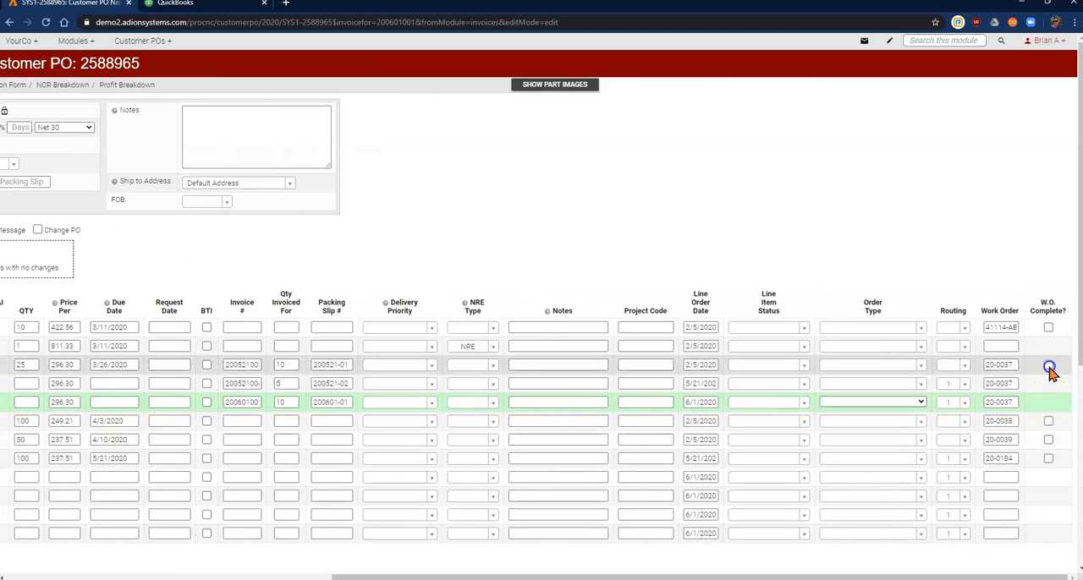
pyautogui.click(1048, 365)
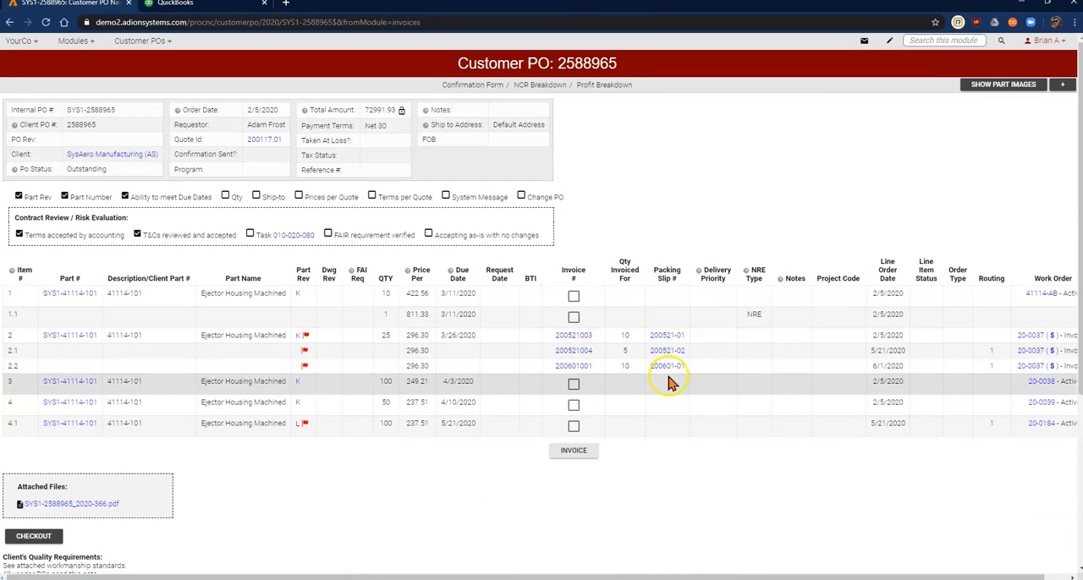
pyautogui.moveTo(709, 375)
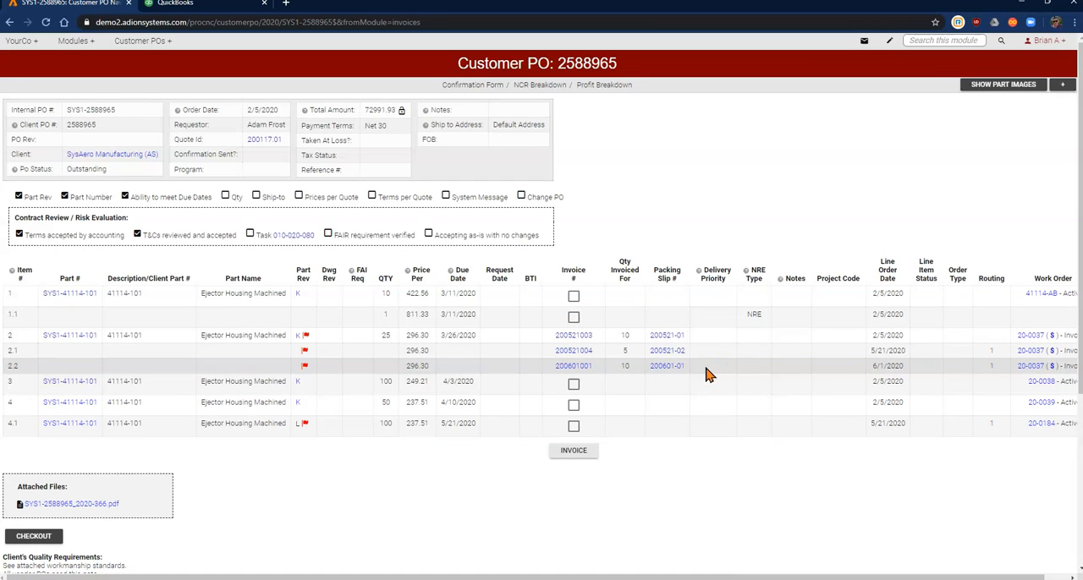